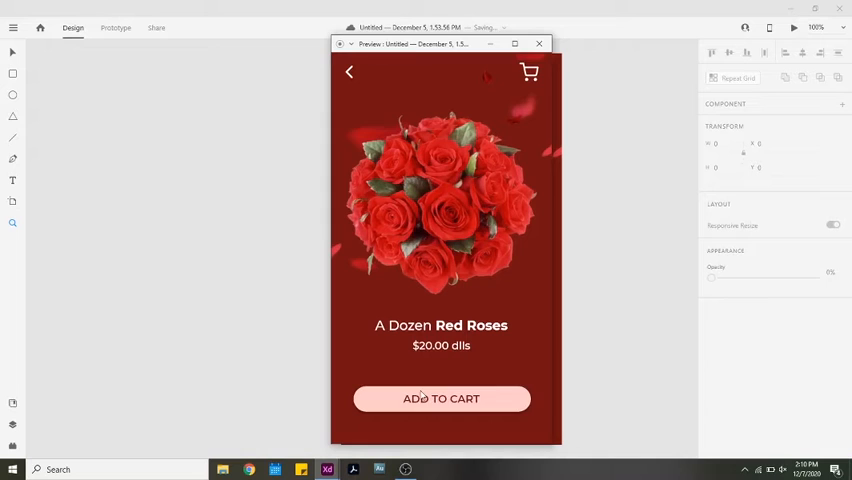
mouse_move(441, 399)
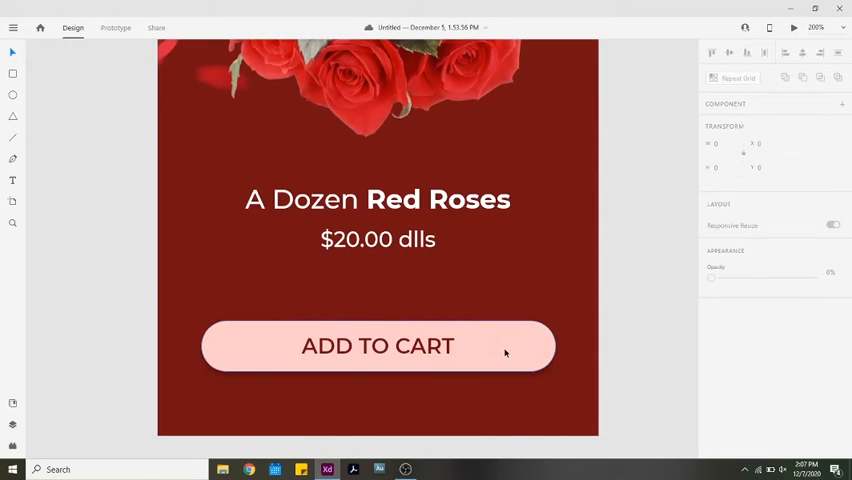
- Duplicate the Add to Cart pill shape and position the copy directly over the original
left_click(377, 346)
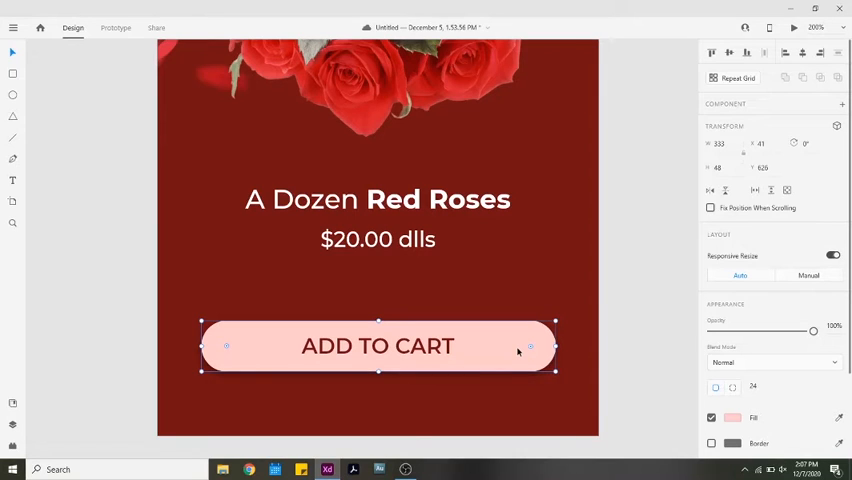
mouse_move(523, 349)
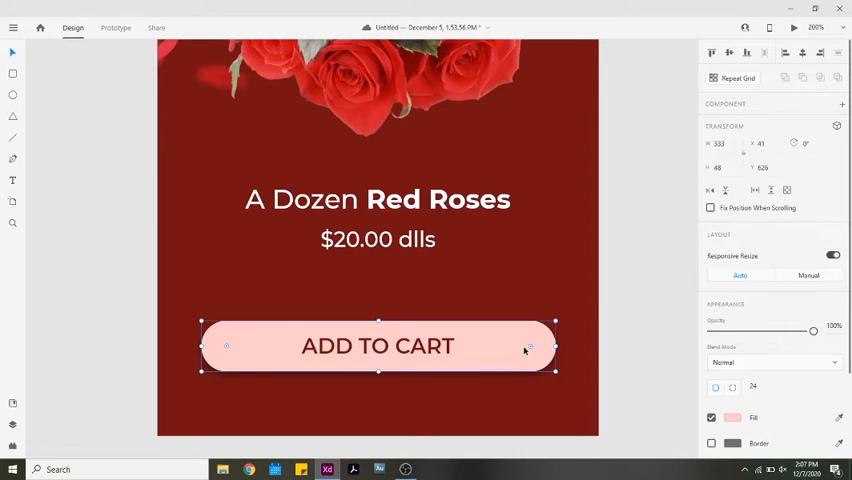
left_click(733, 415)
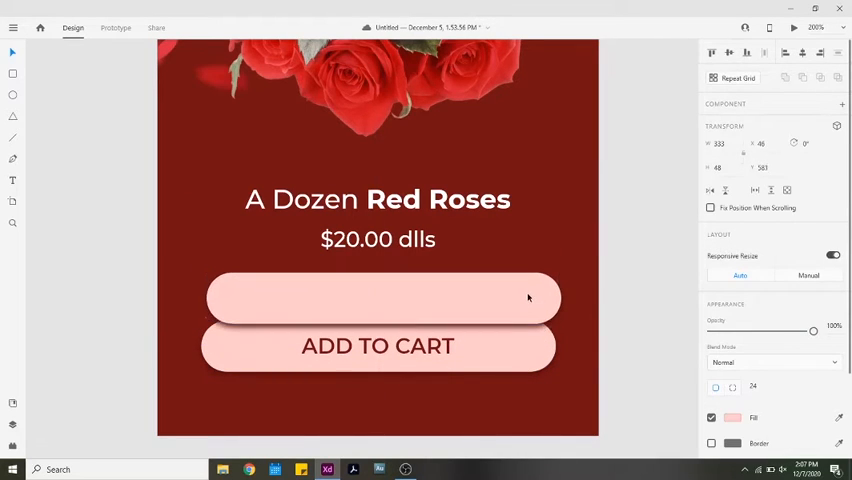
left_click(377, 346)
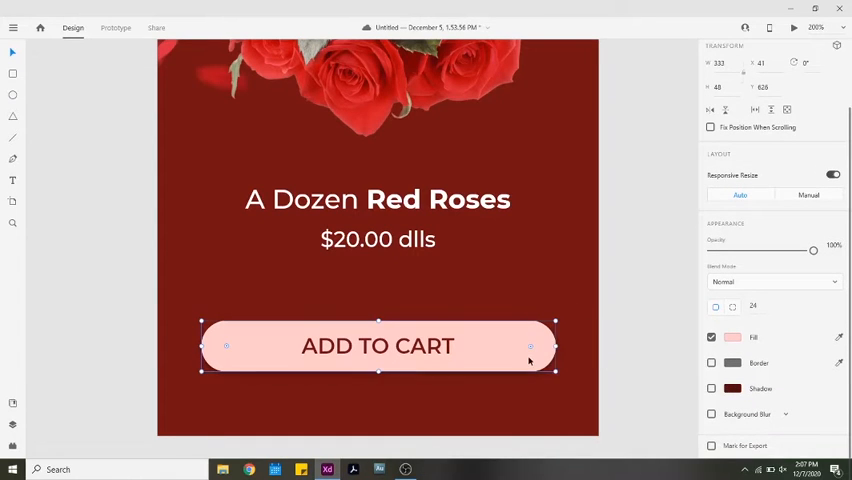
- Give the copied pill a deeper salmon fill, width 316, and right corner radii 0
left_click(725, 337)
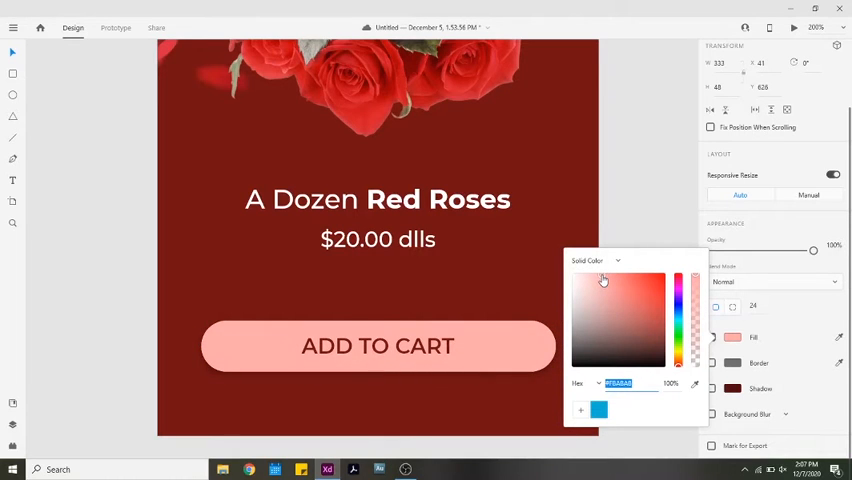
left_click(603, 281)
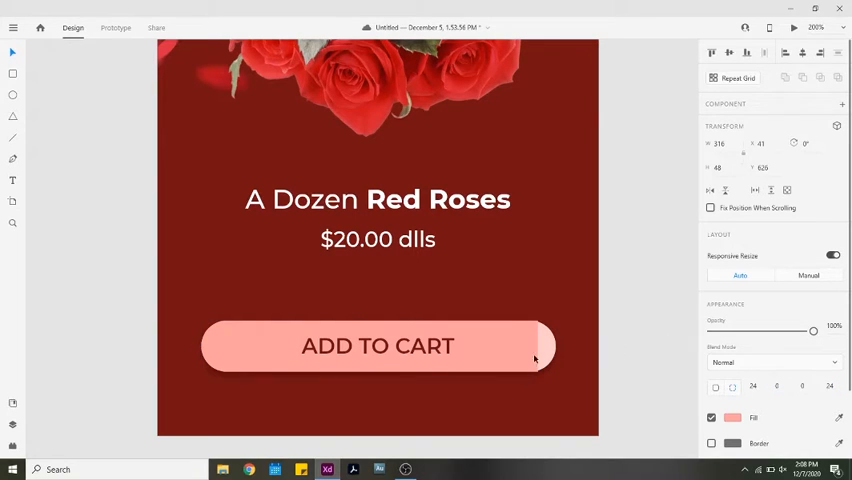
- Pull a light pink pill out from the button stack to sit above Add to Cart
left_click(377, 345)
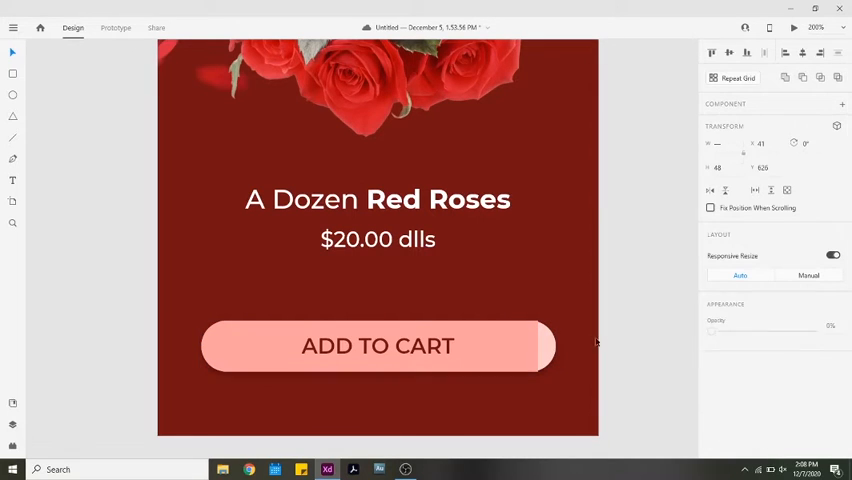
left_click(377, 345)
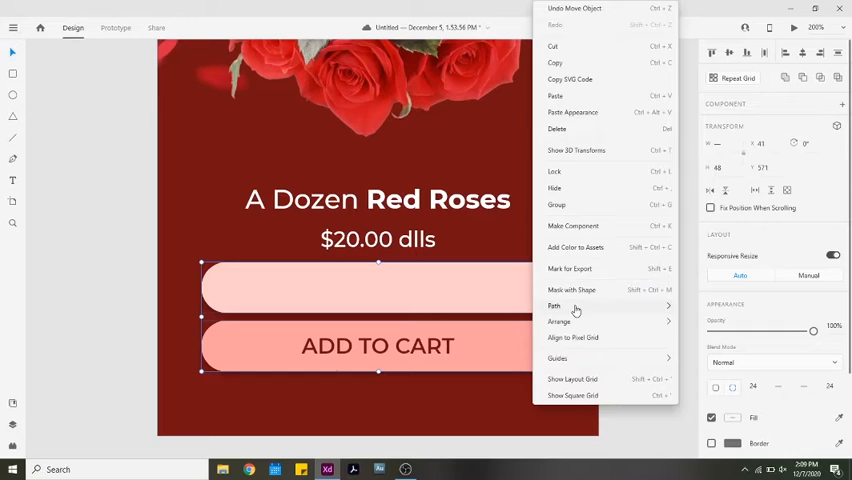
left_click(377, 346)
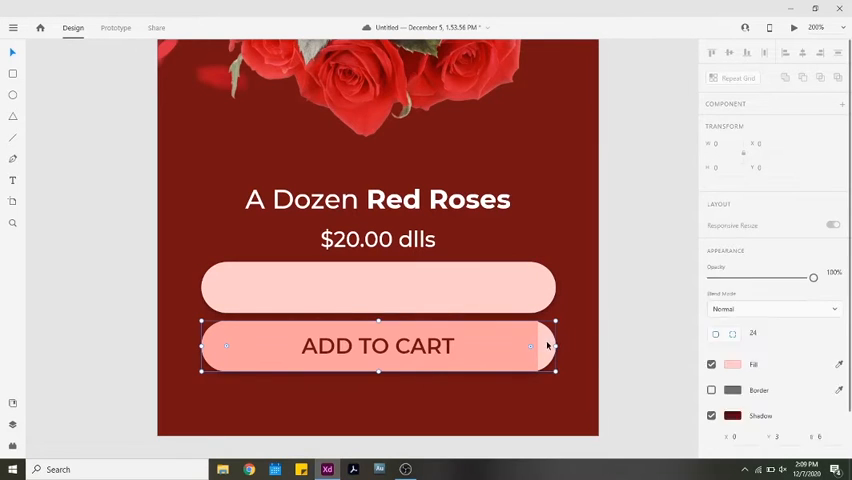
- Combine the layered pill shapes and label into one grouped Add to Cart button
right_click(377, 346)
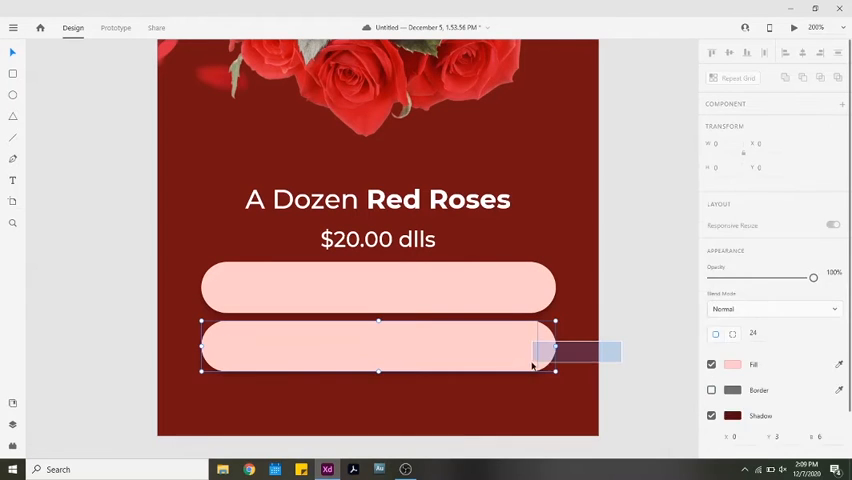
right_click(533, 347)
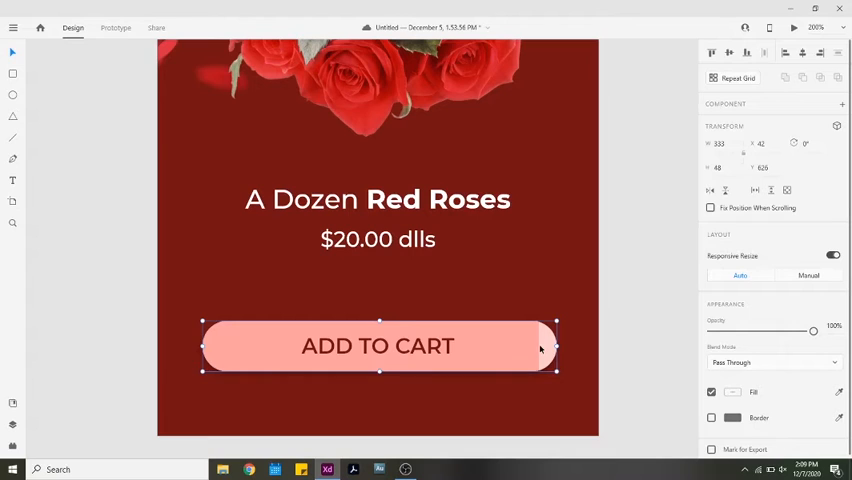
mouse_move(624, 314)
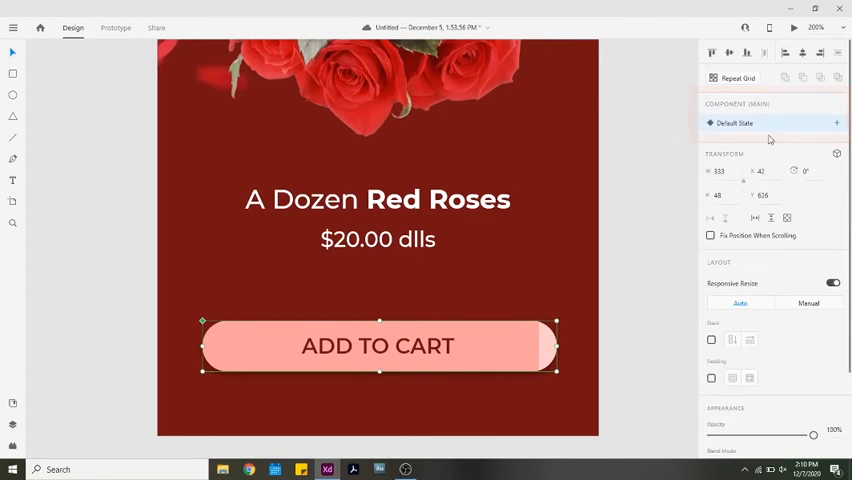
- Add a Hover State to the Add to Cart component and stretch the salmon fill to full width
left_click(836, 123)
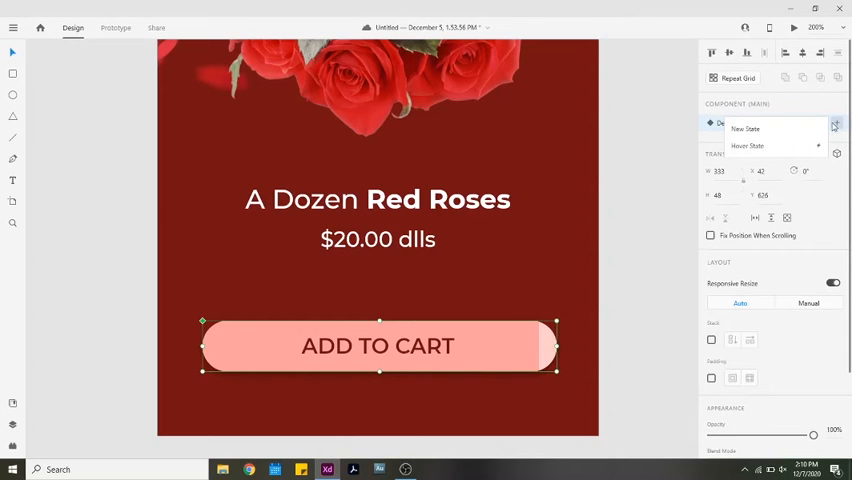
left_click(744, 146)
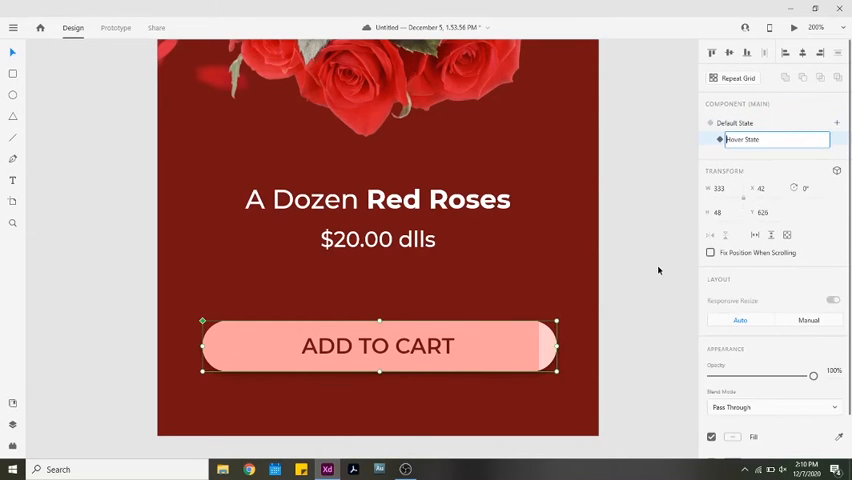
mouse_move(577, 313)
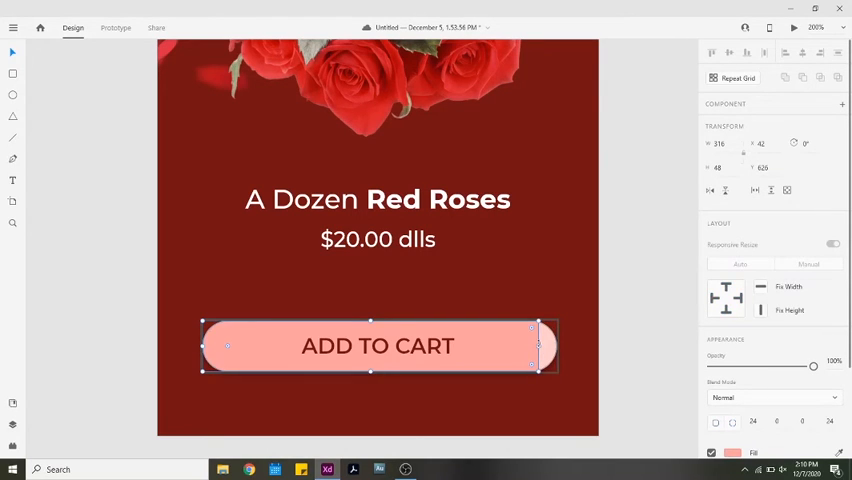
left_click_drag(538, 345, 557, 345)
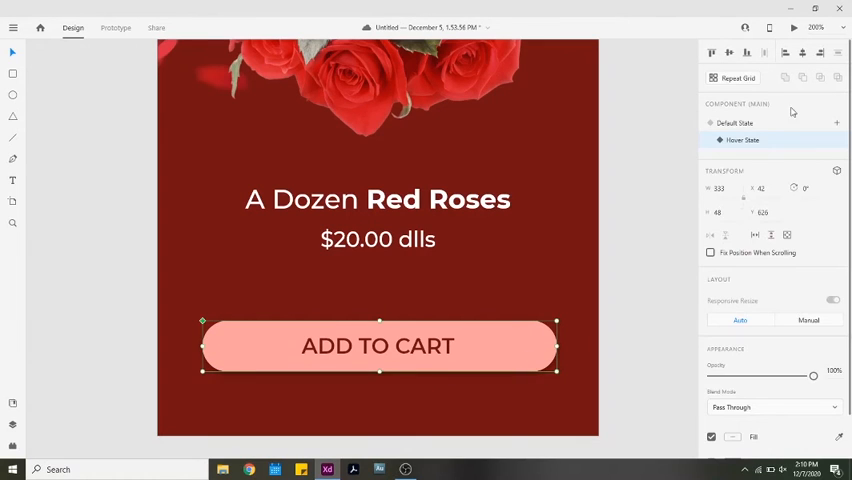
left_click(737, 123)
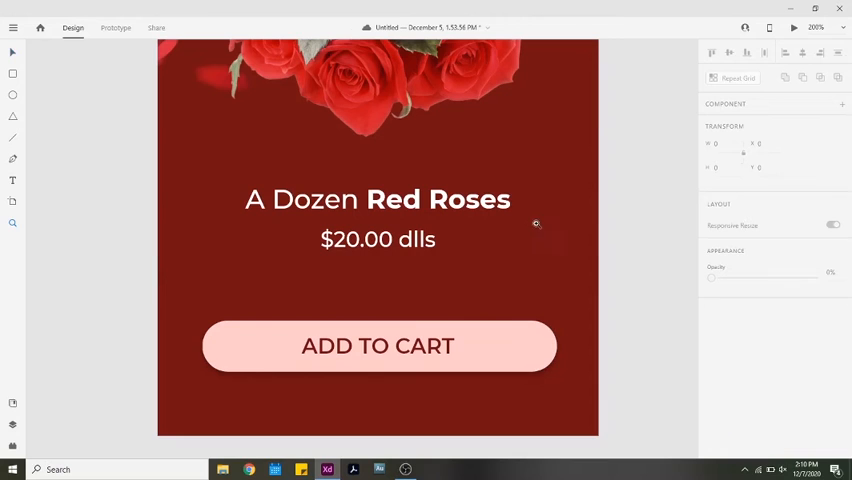
- Zoom out to the full roses product screen and launch Desktop Preview
scroll("down", 3)
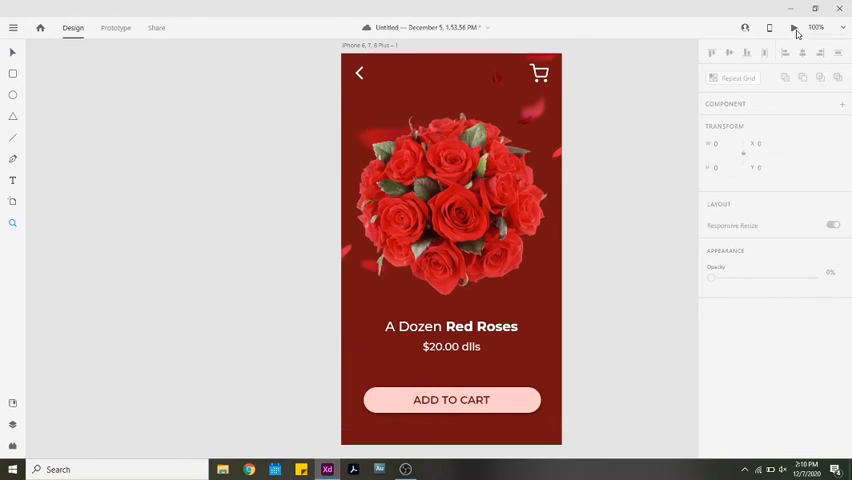
left_click(788, 24)
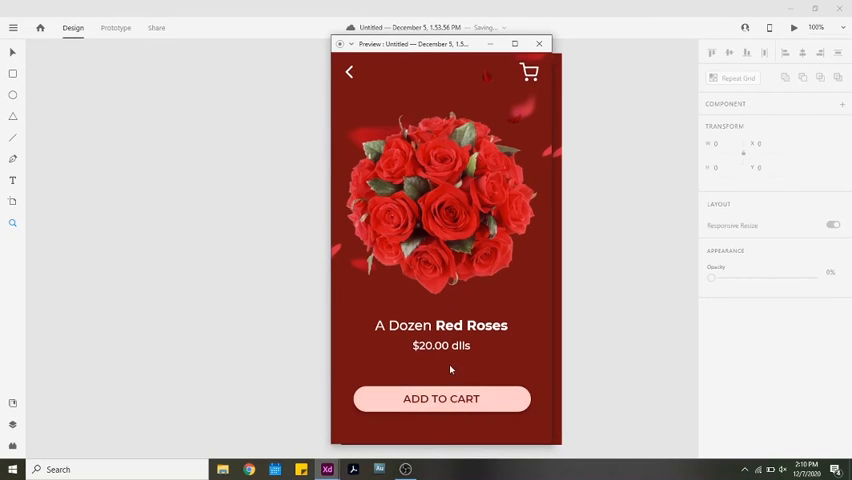
mouse_move(478, 367)
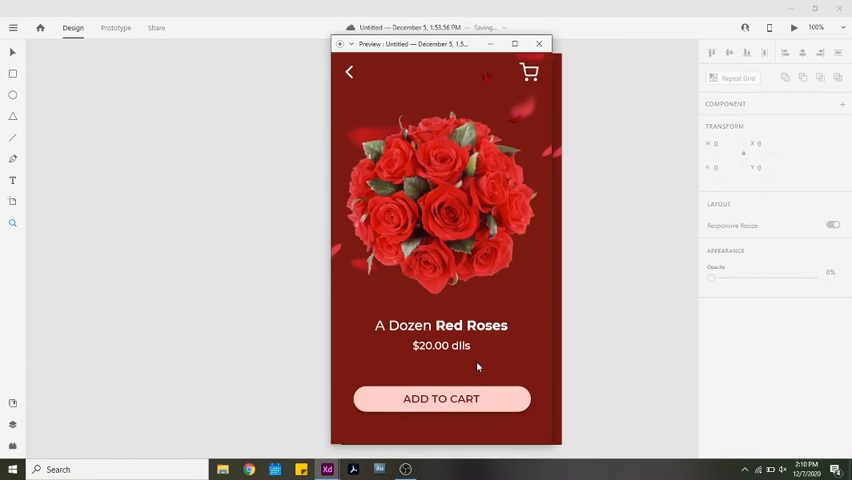